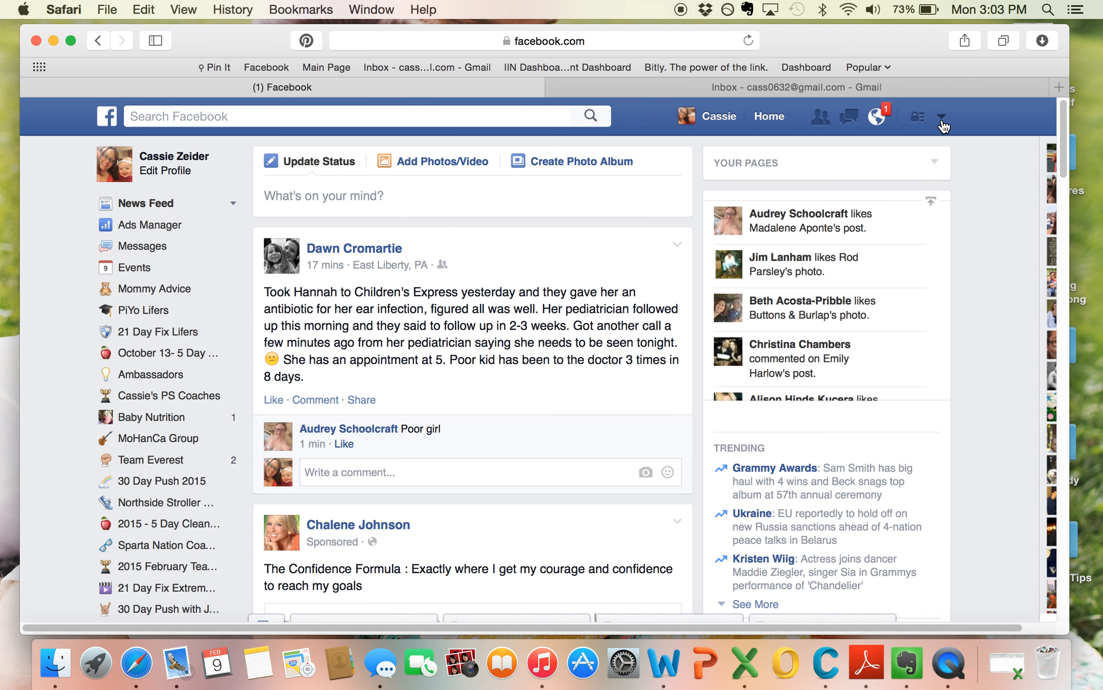
Step: Go to General Account Settings from the account dropdown in the top bar
left_click(943, 116)
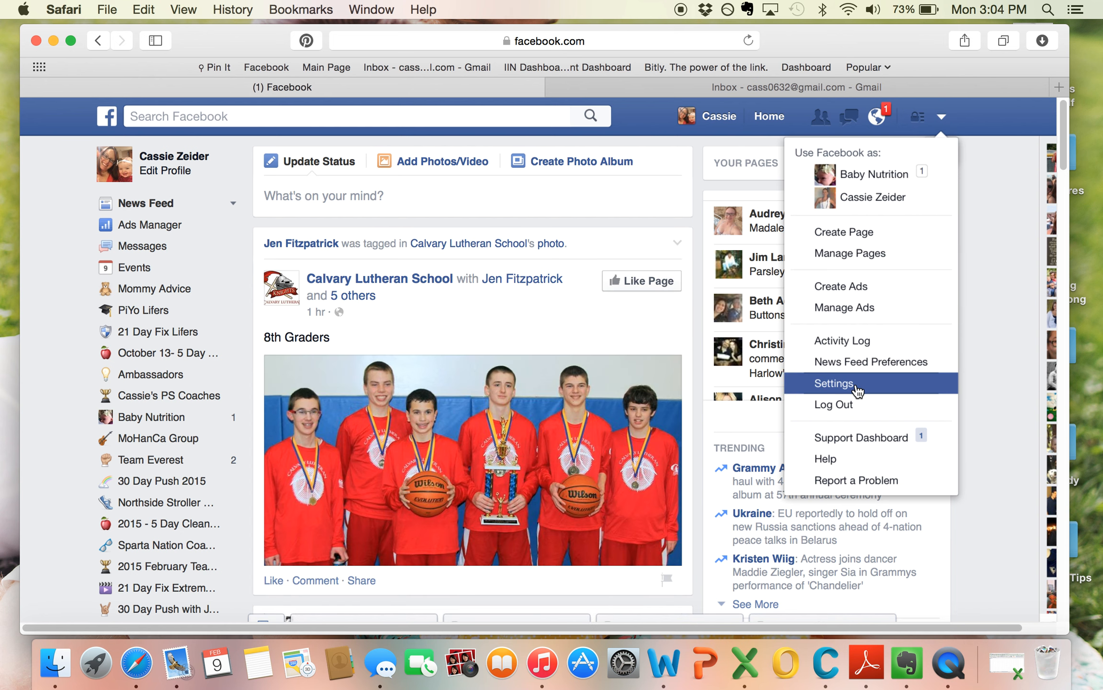
left_click(833, 383)
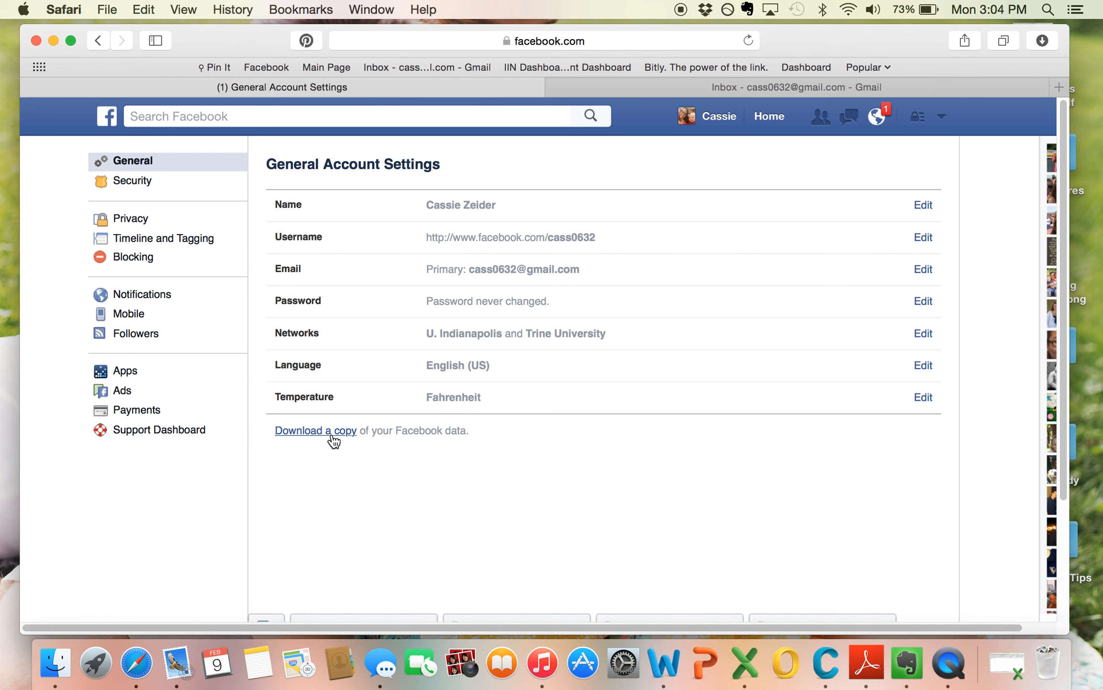
Step: Request a download copy of the Facebook data and follow the link to the full list of included data
left_click(315, 431)
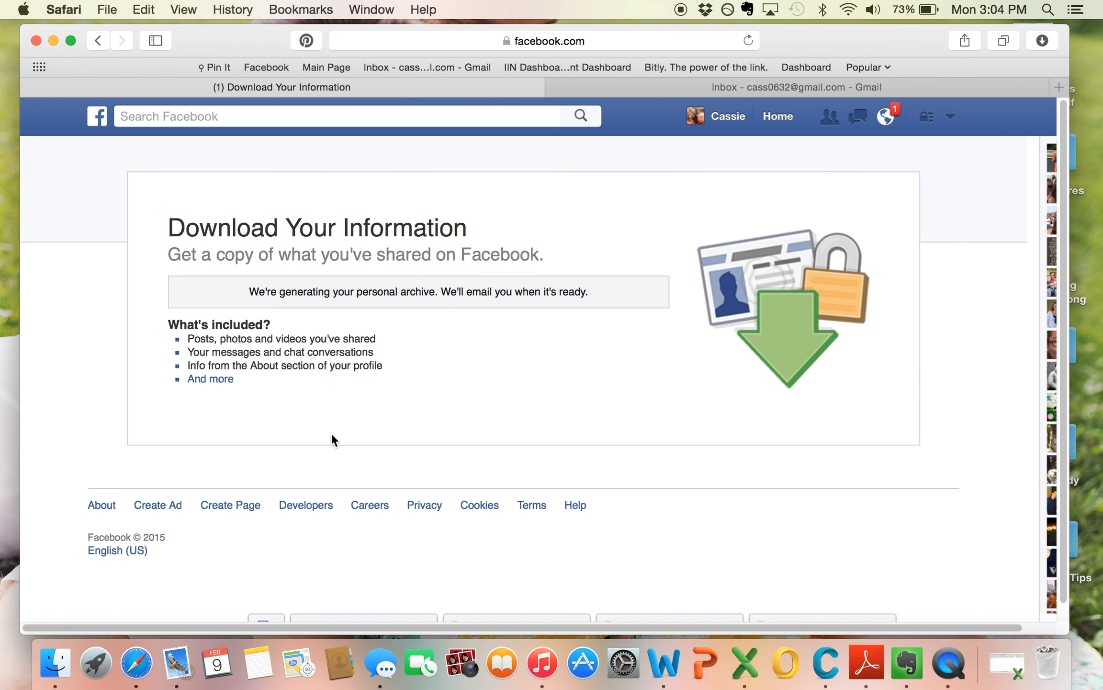
mouse_move(470, 312)
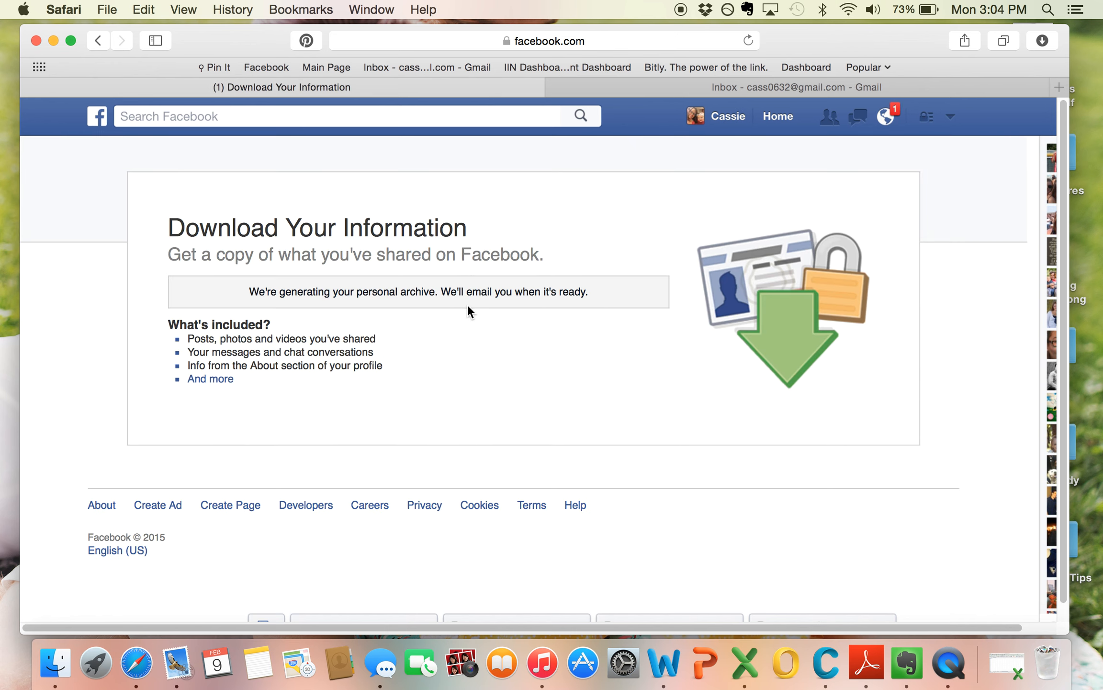
mouse_move(480, 327)
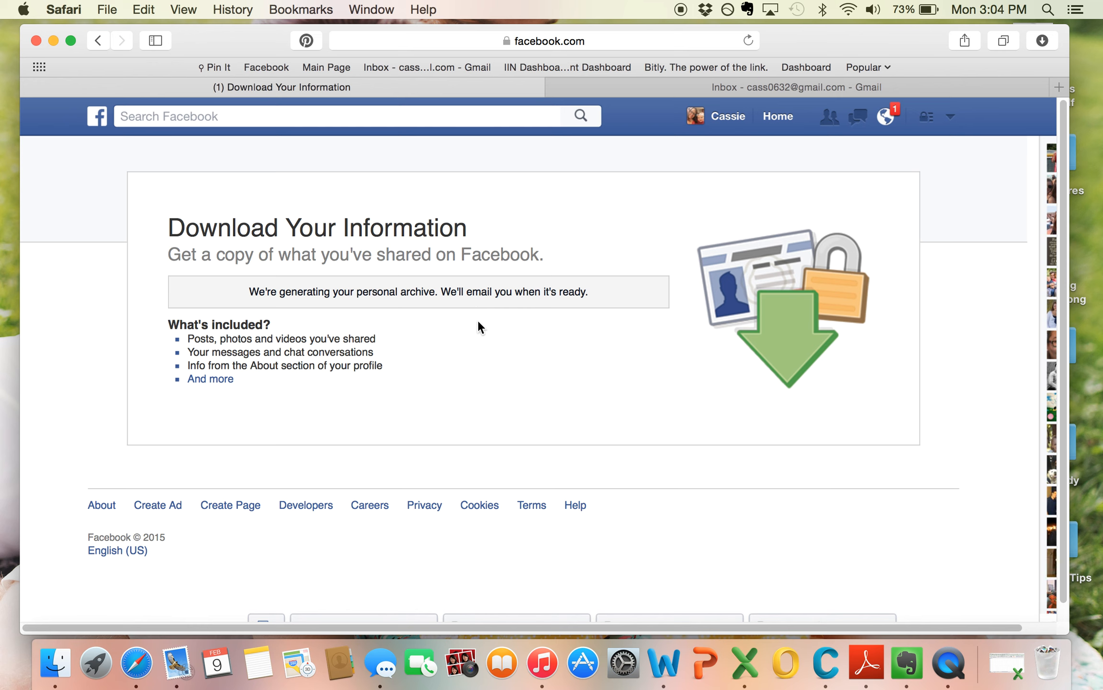
mouse_move(228, 257)
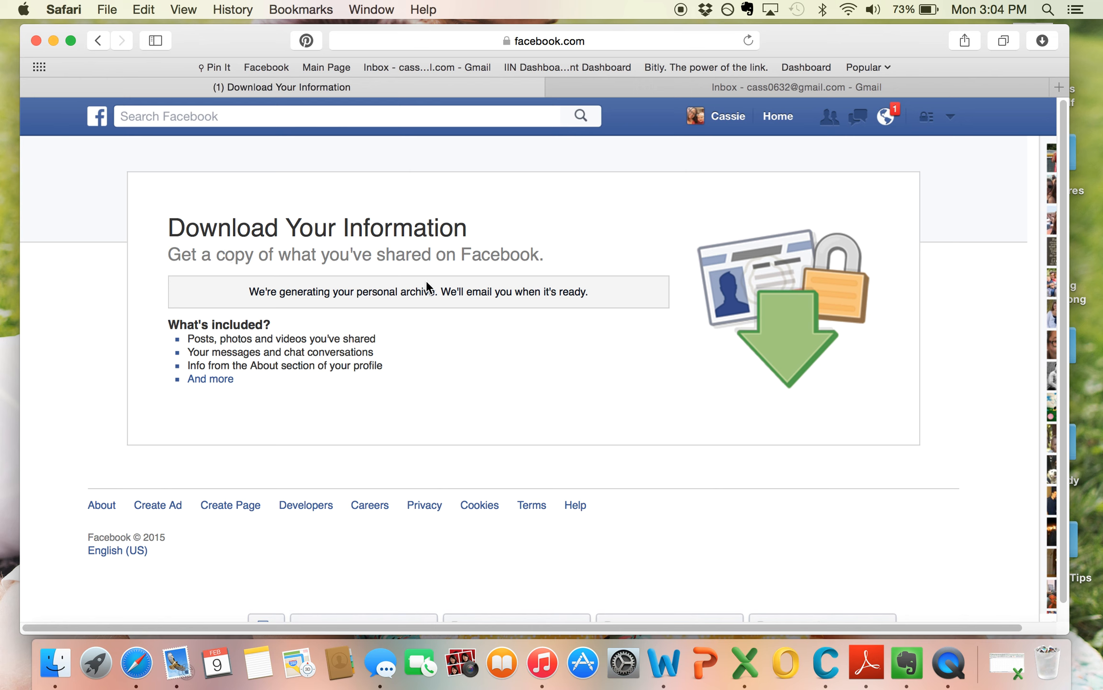
mouse_move(449, 257)
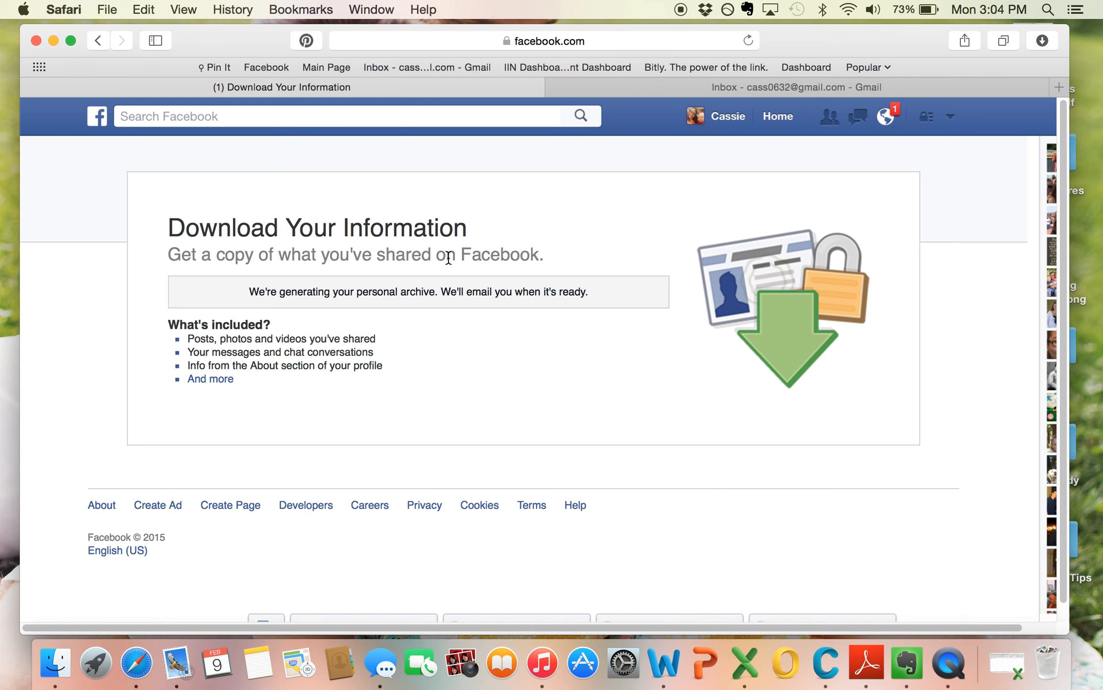
mouse_move(356, 308)
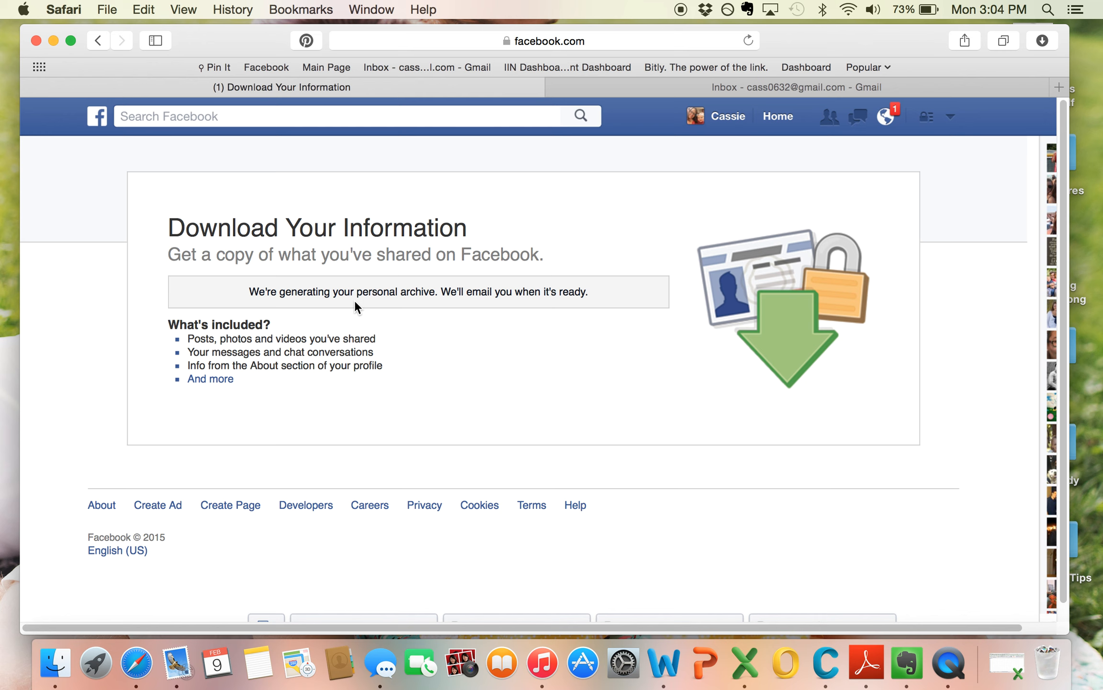
mouse_move(472, 309)
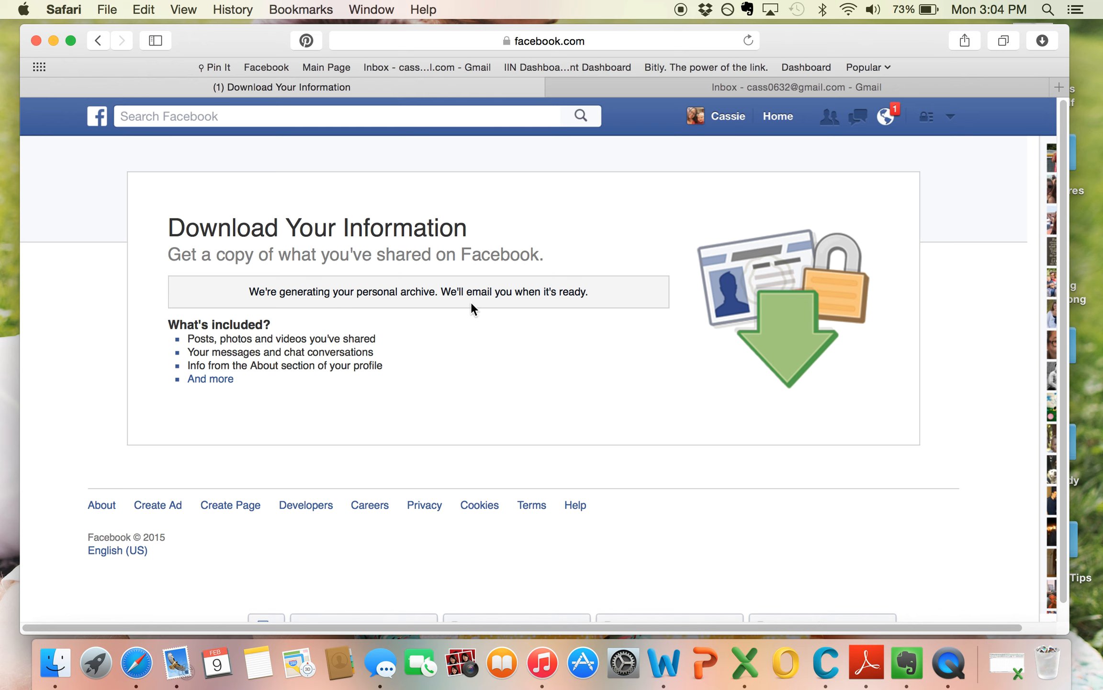
mouse_move(599, 303)
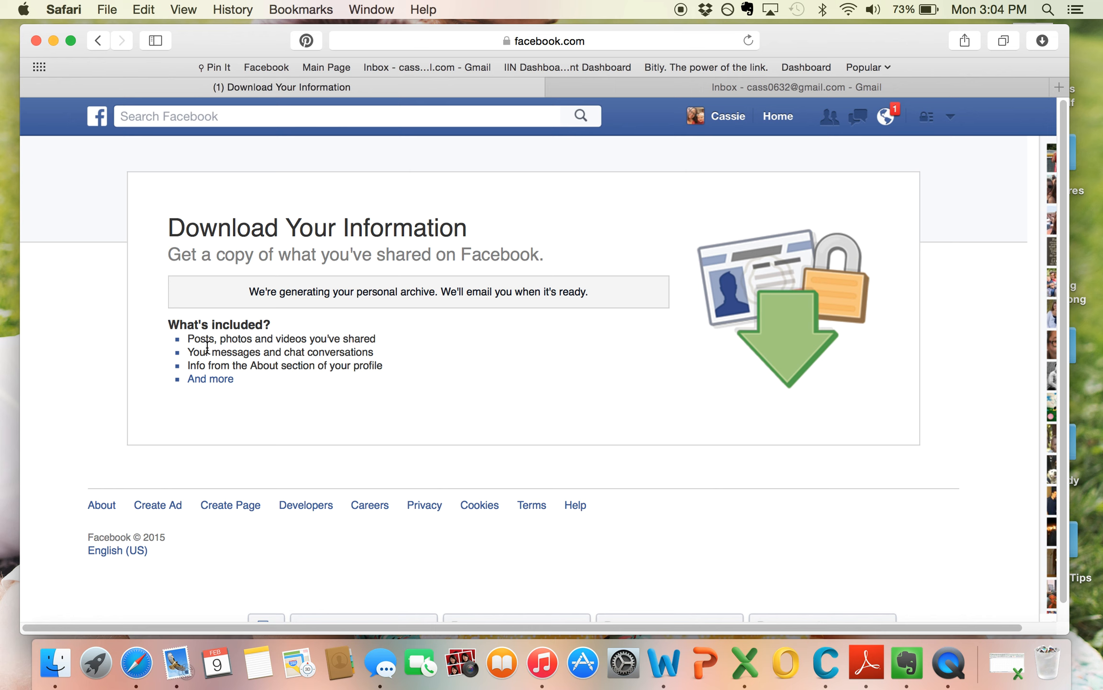
mouse_move(443, 452)
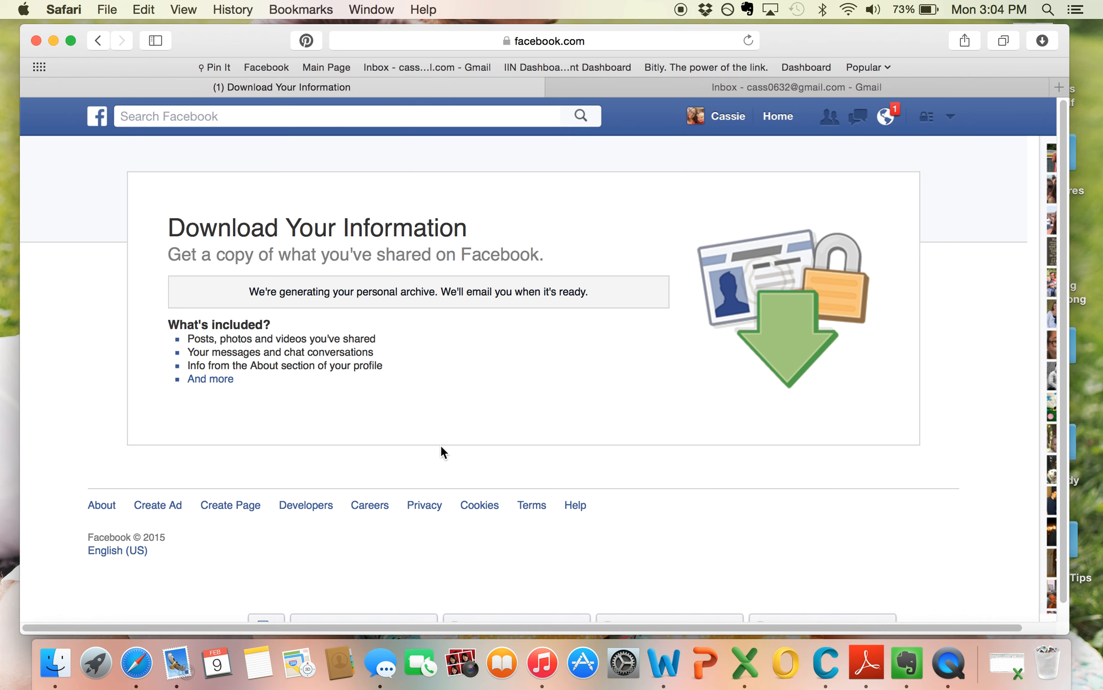
mouse_move(318, 410)
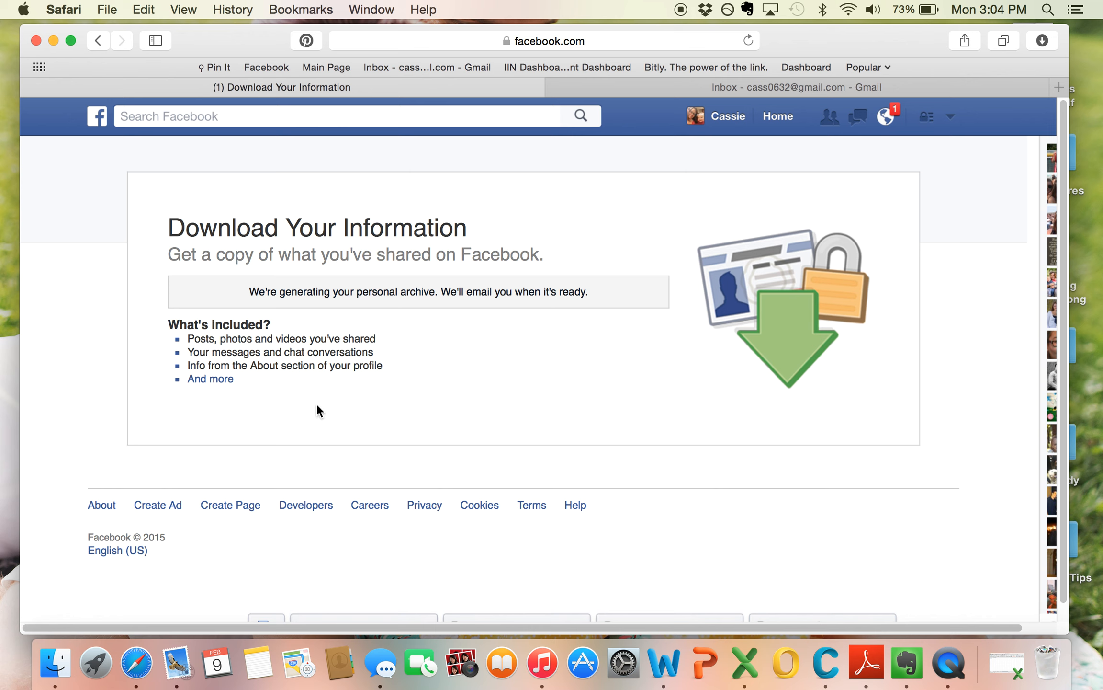
mouse_move(269, 381)
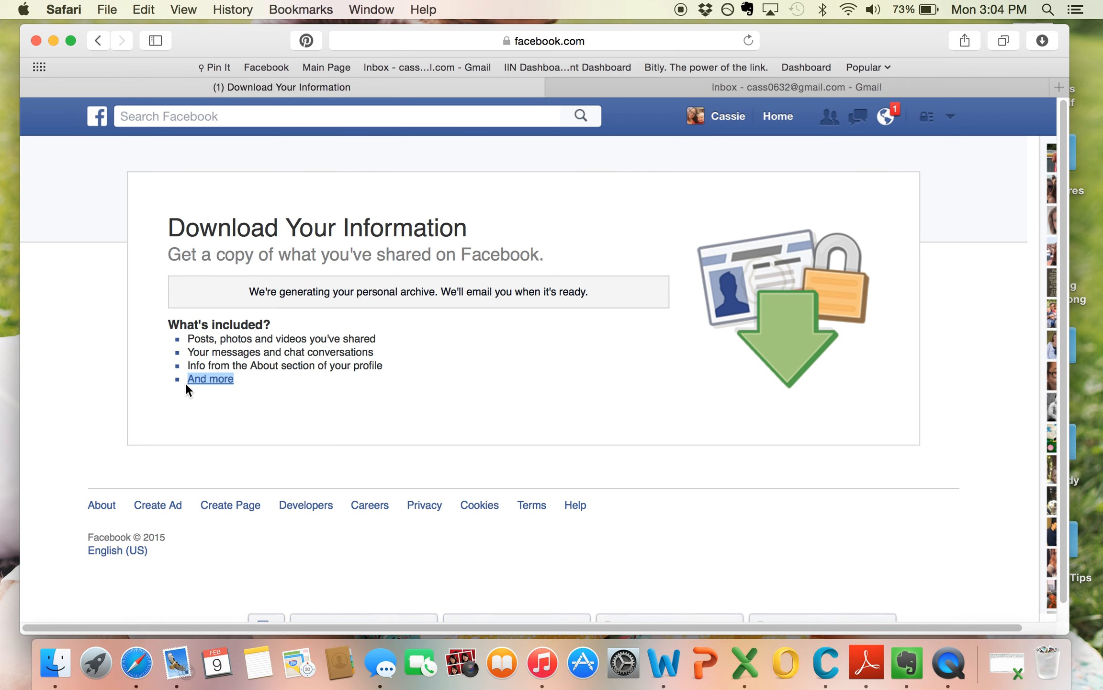
left_click(210, 379)
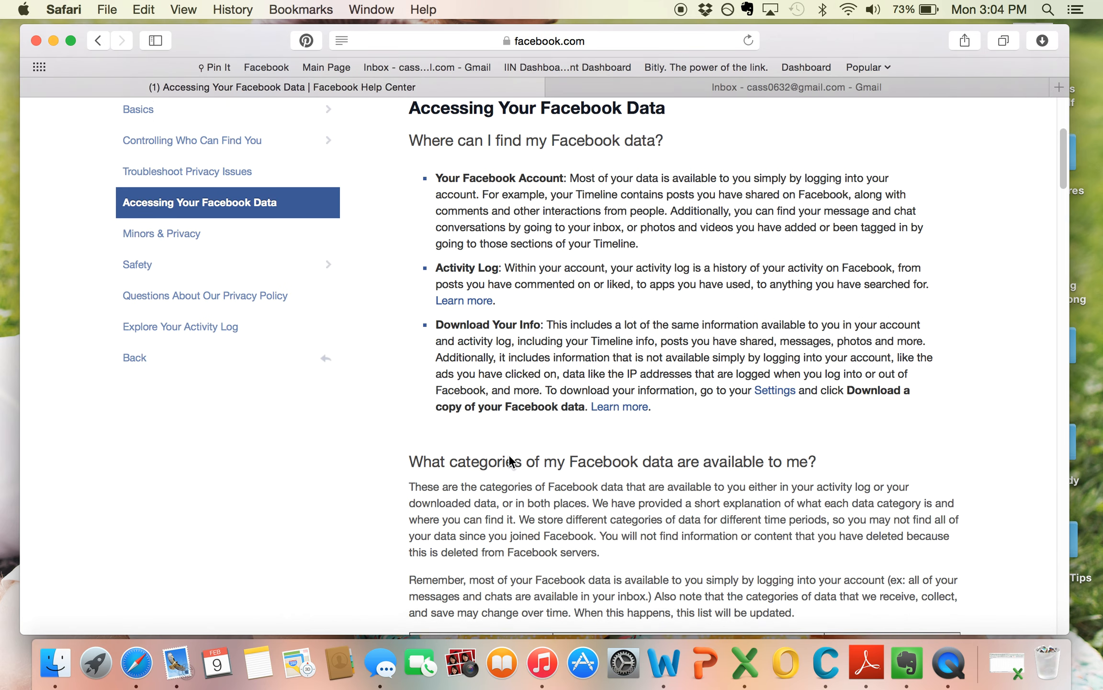
Step: Scroll through the data categories table, including Friends, Family and Followers, and return to the top
scroll("down", 3)
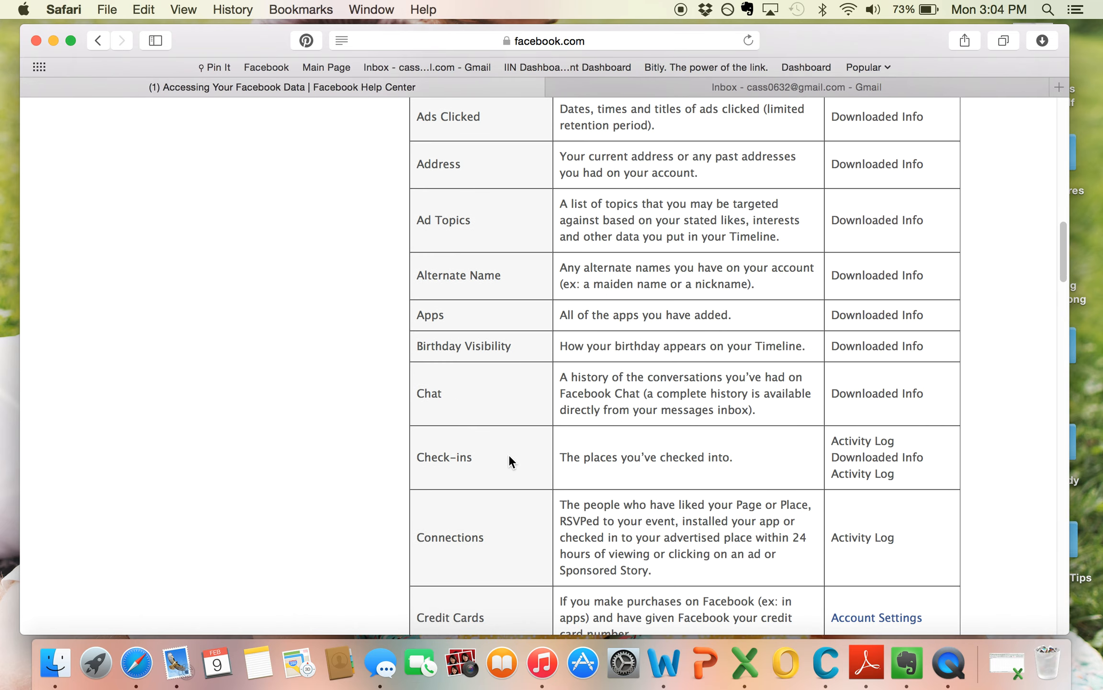
scroll("down", 3)
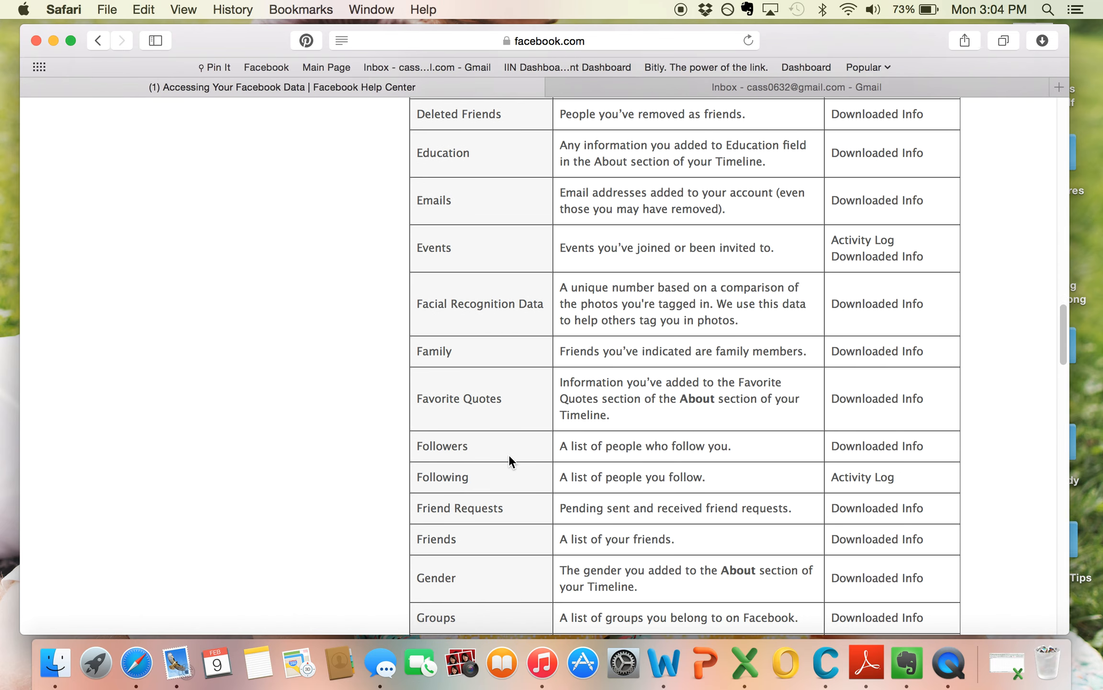
scroll("down", 3)
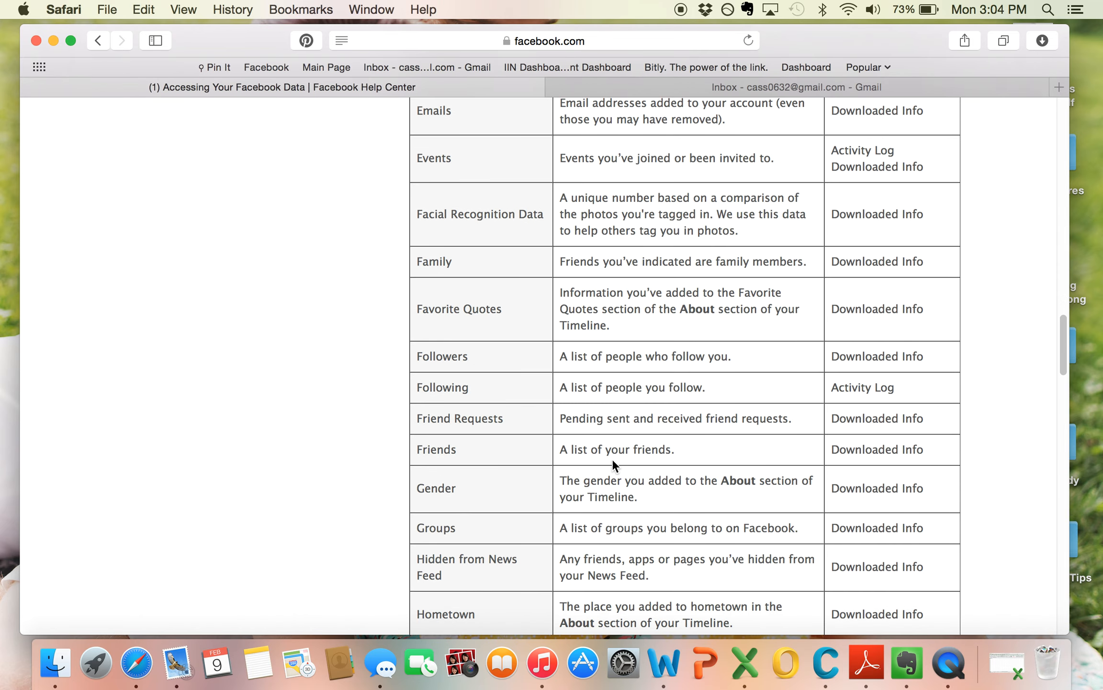
scroll("up", 3)
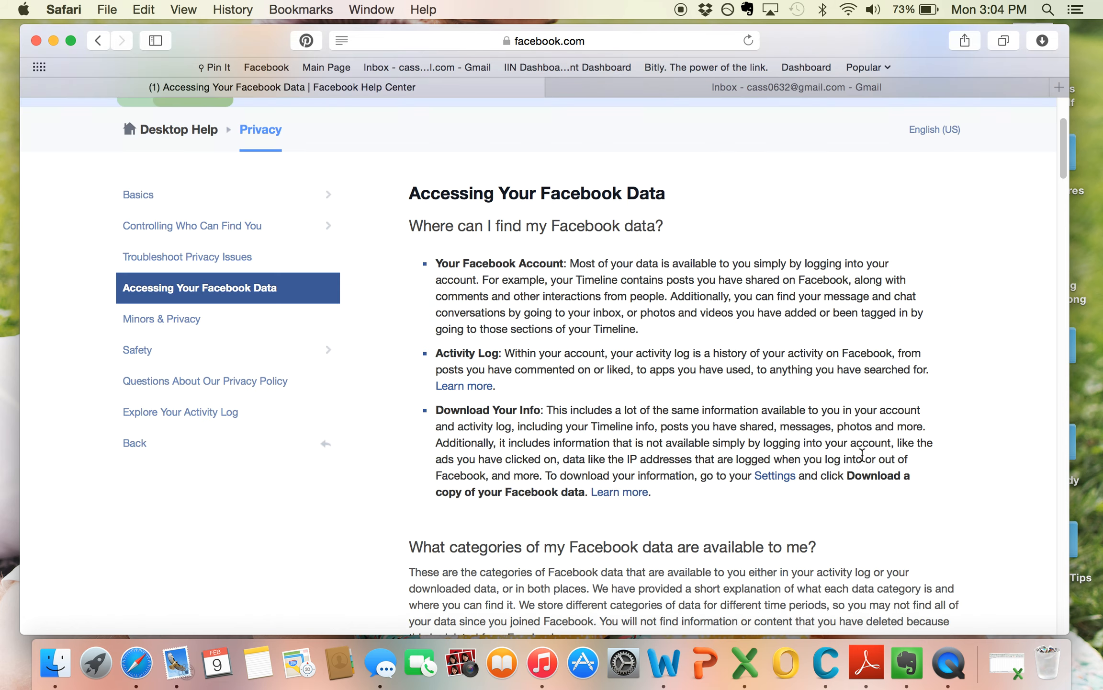
left_click(795, 87)
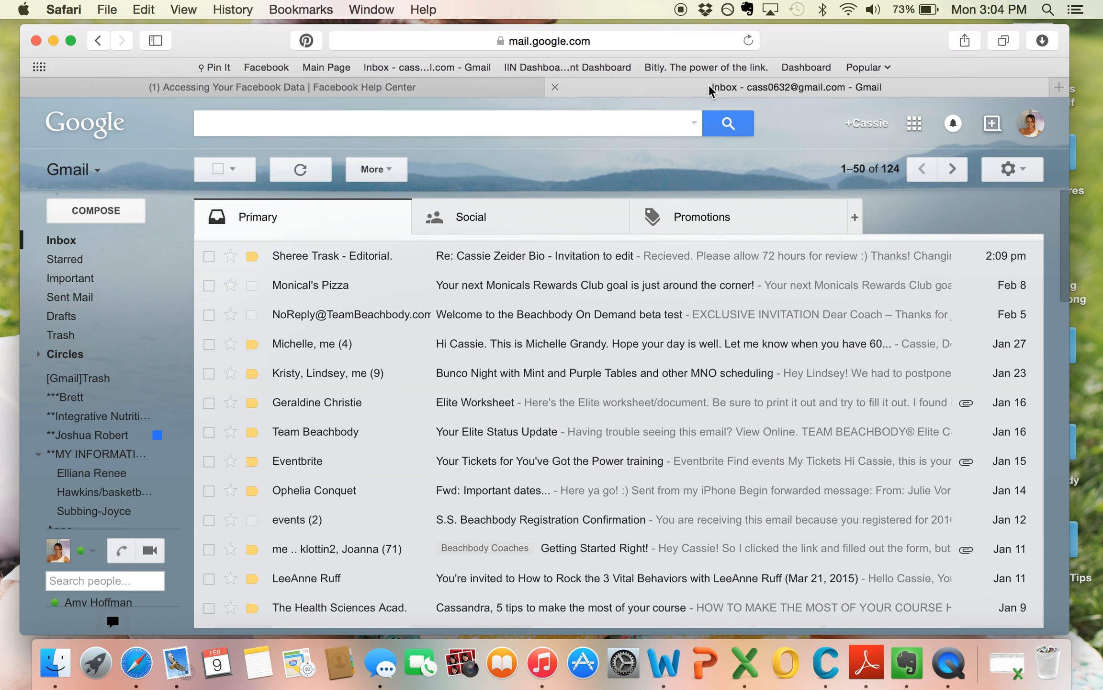
mouse_move(474, 272)
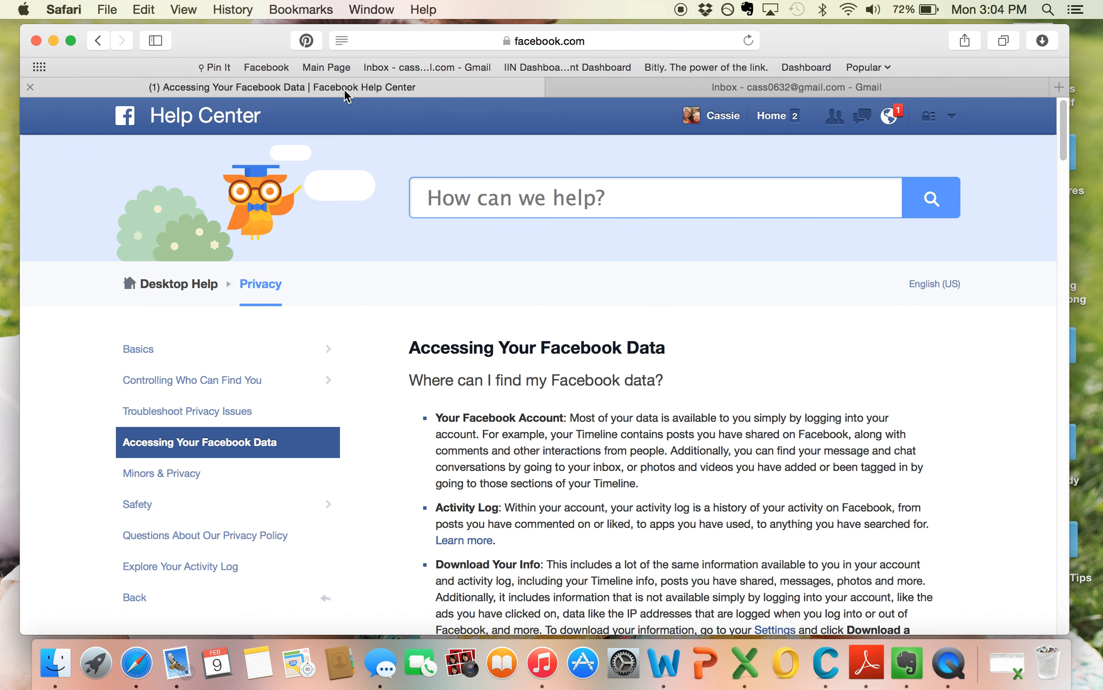
mouse_move(232, 5)
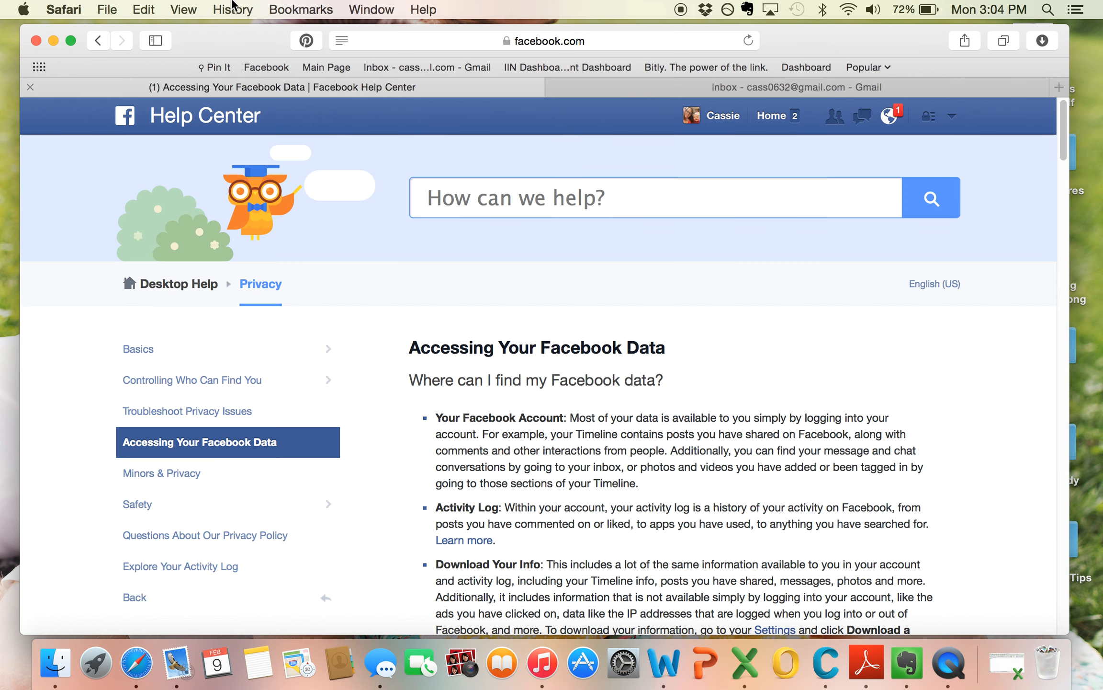
left_click(108, 10)
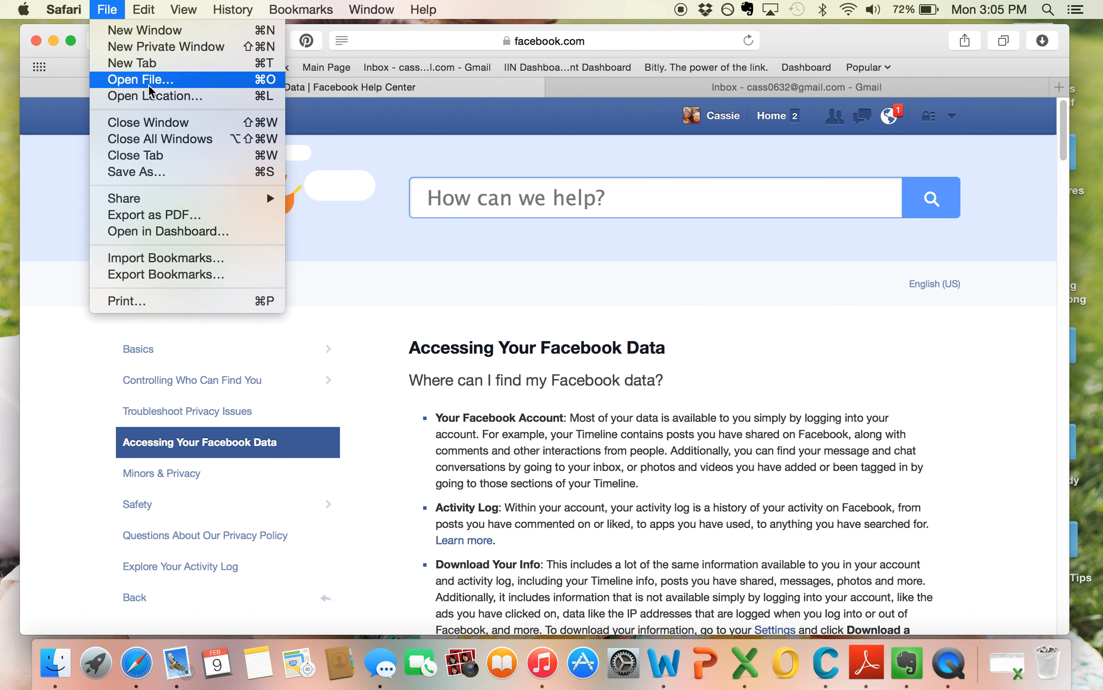
left_click(107, 9)
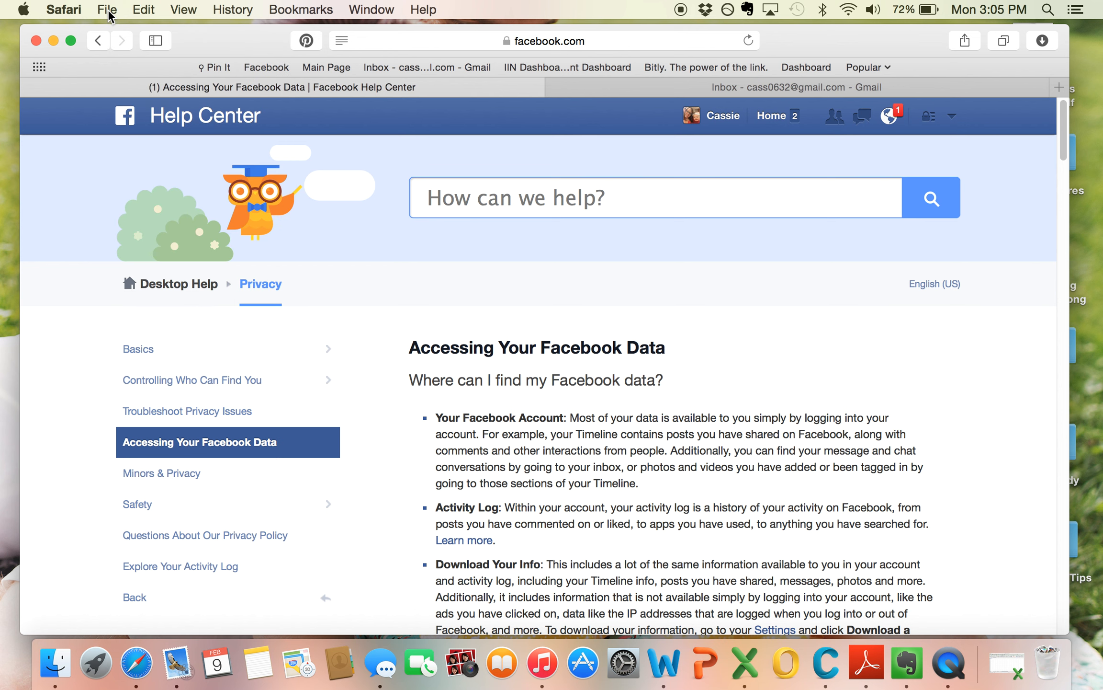
mouse_move(265, 68)
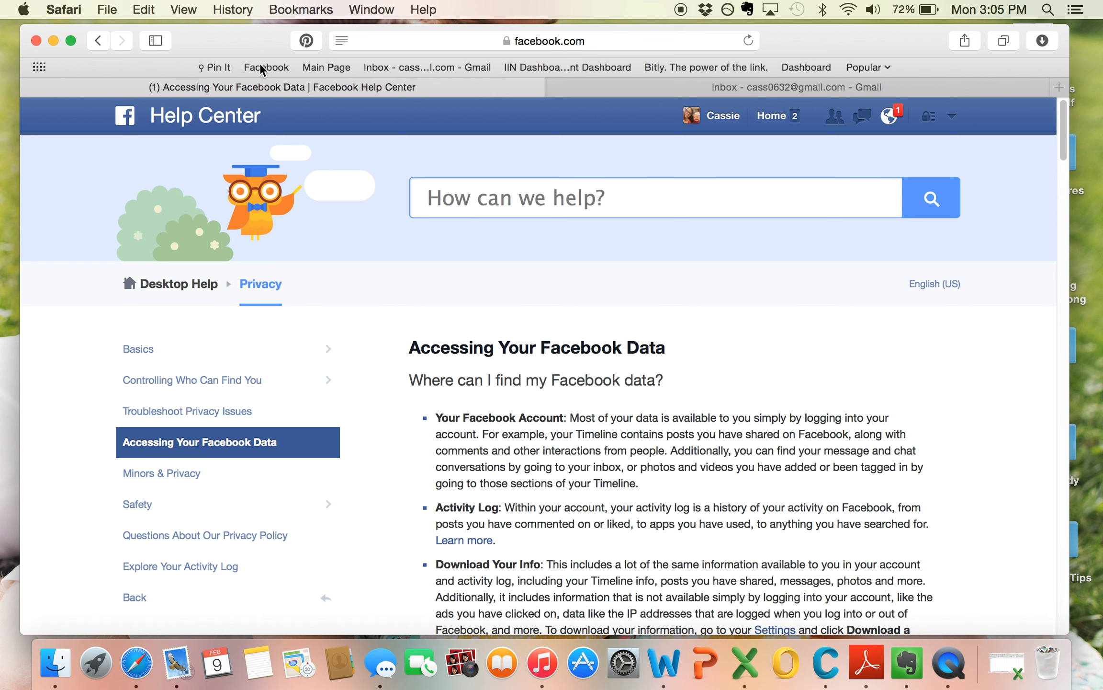